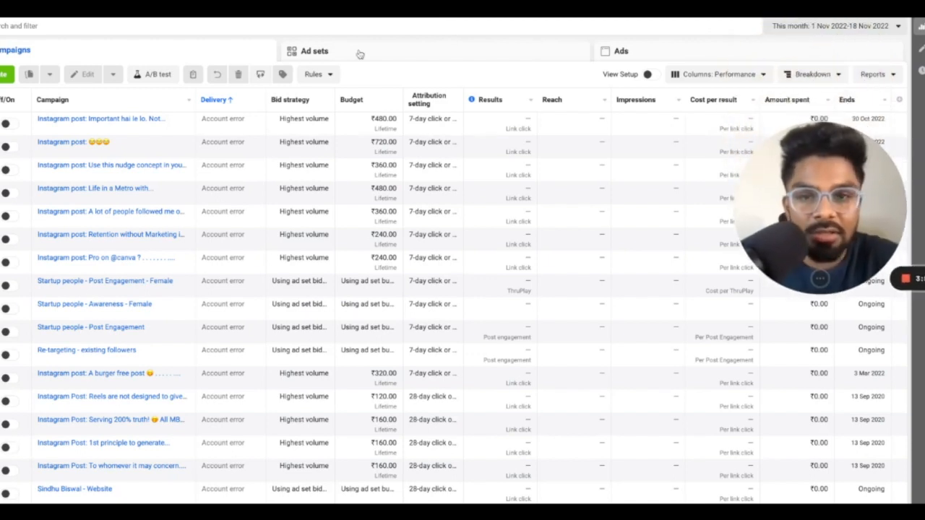
Widen the reporting date range to Maximum and bring up Customise columns from the Columns menu
click(836, 26)
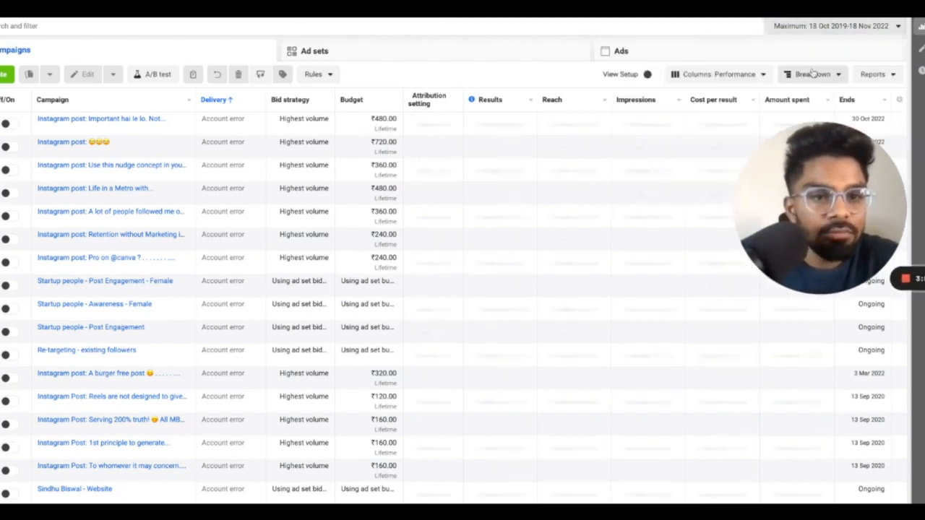
click(716, 74)
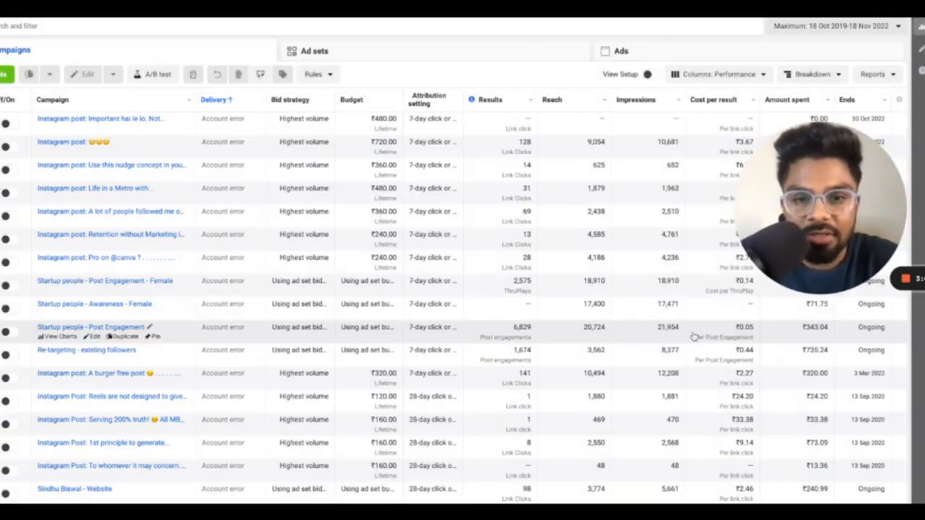
click(712, 74)
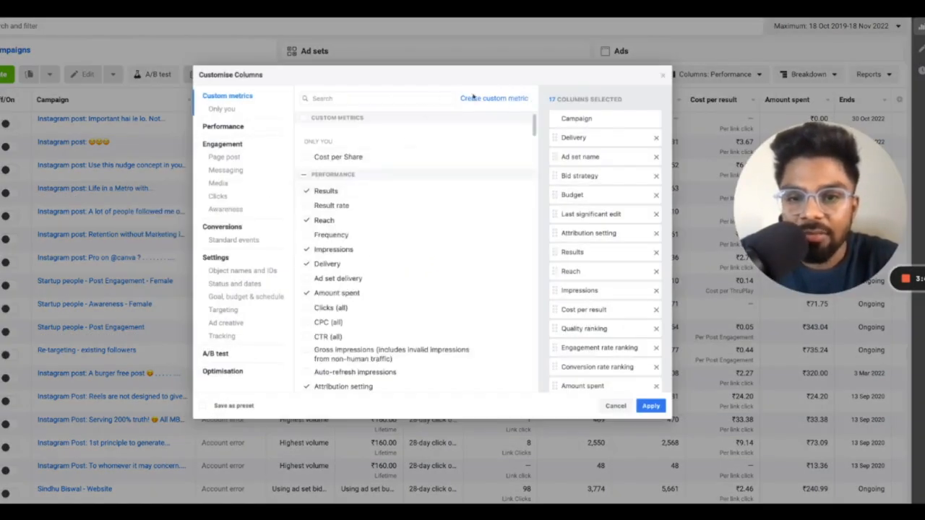
Create a custom metric 'Cost per Share' with formula Amount spent ÷ Post shares
click(494, 98)
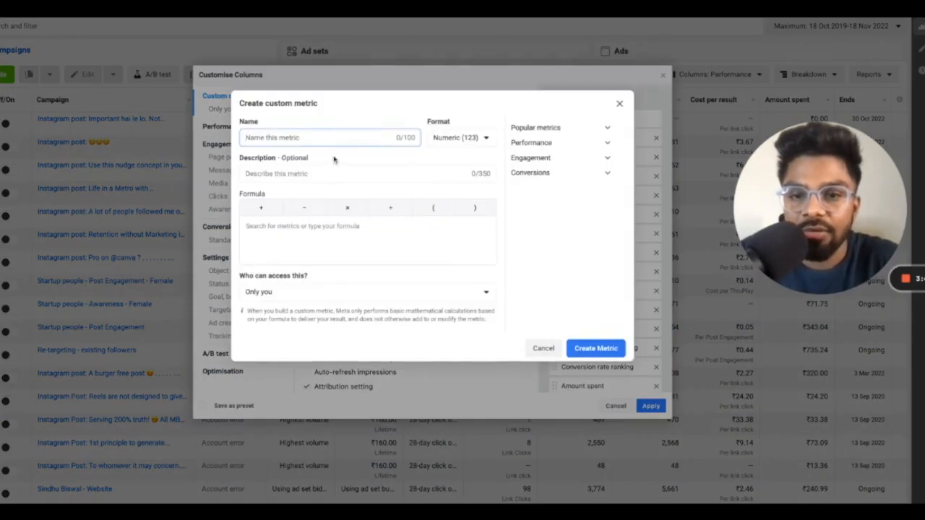
text(Co)
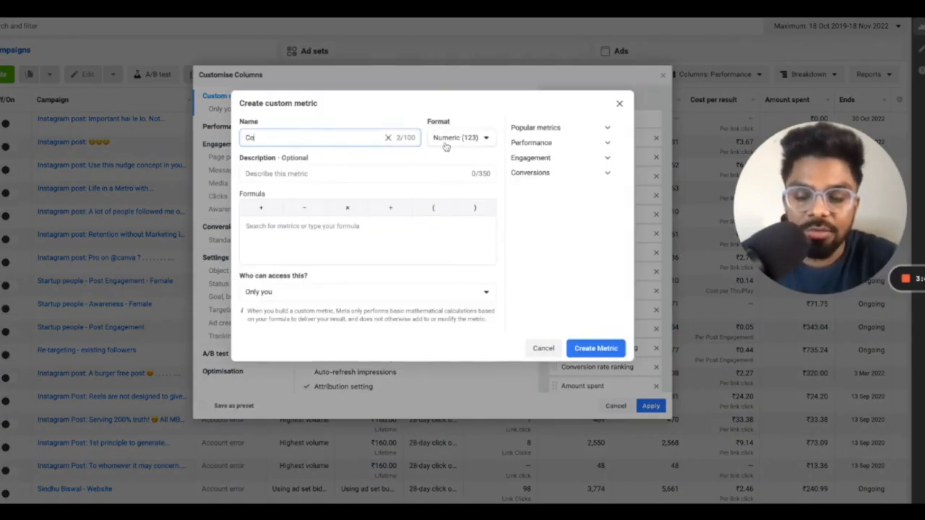
text(Cost per S)
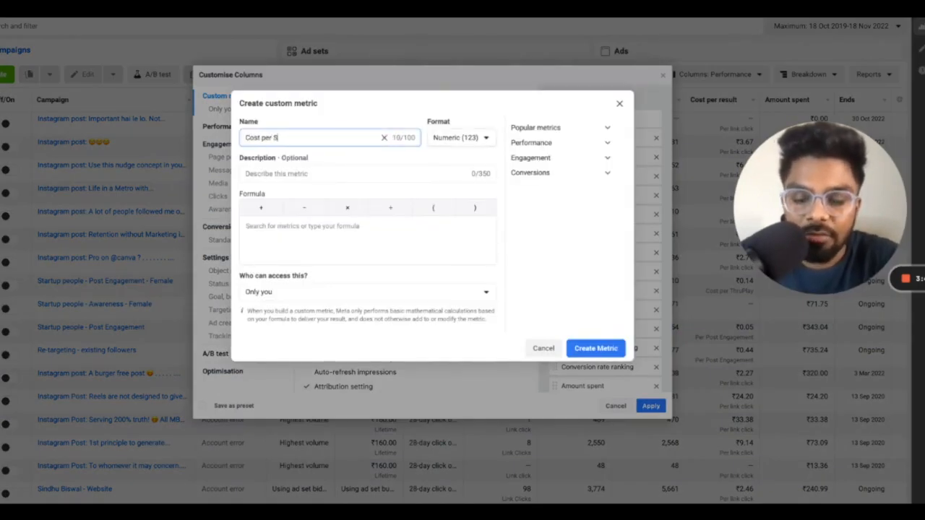
text(hare)
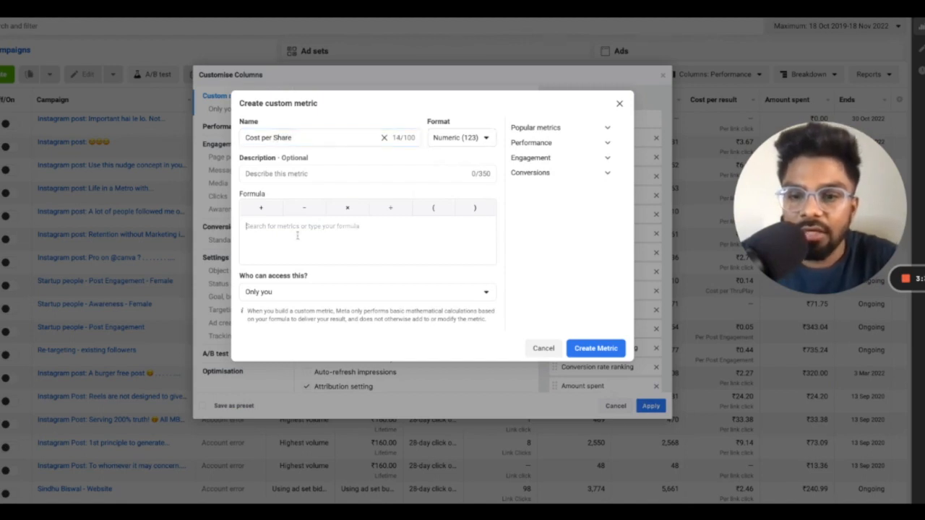
text(amo)
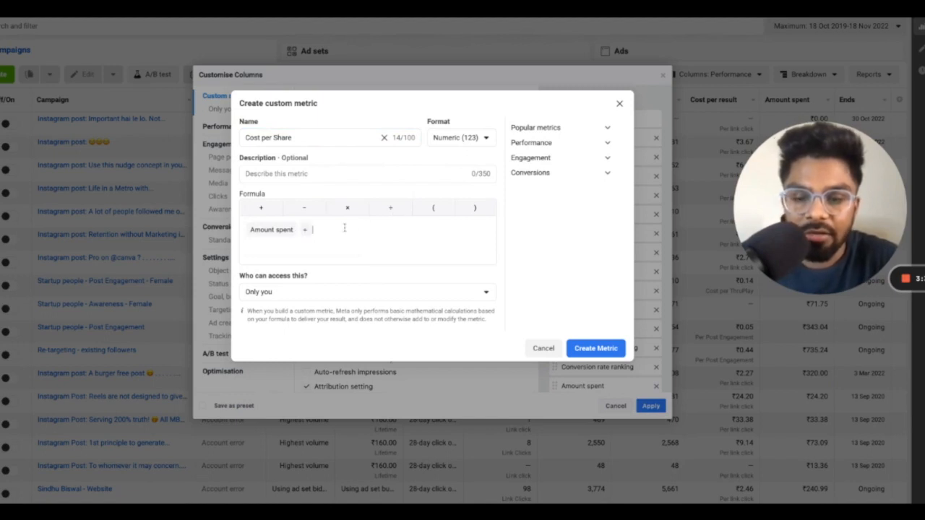
text(Post shares)
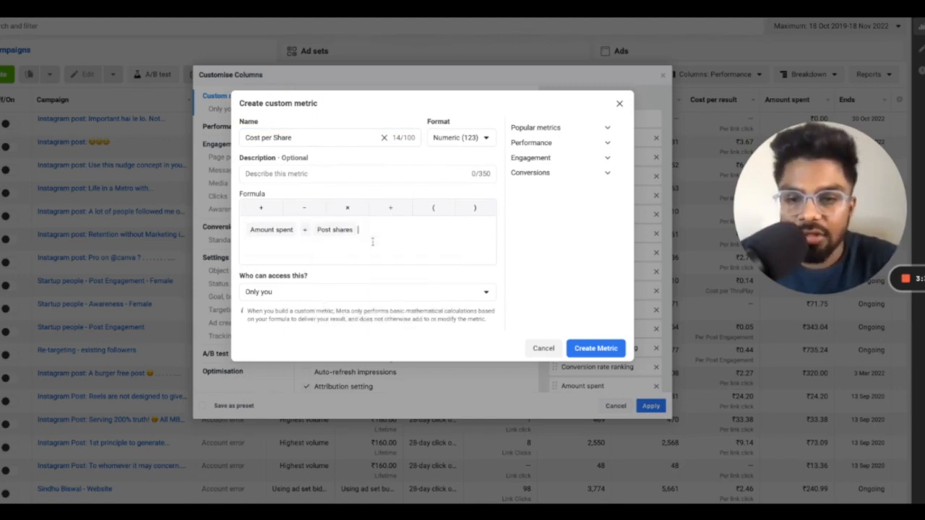
mouse_move(619, 162)
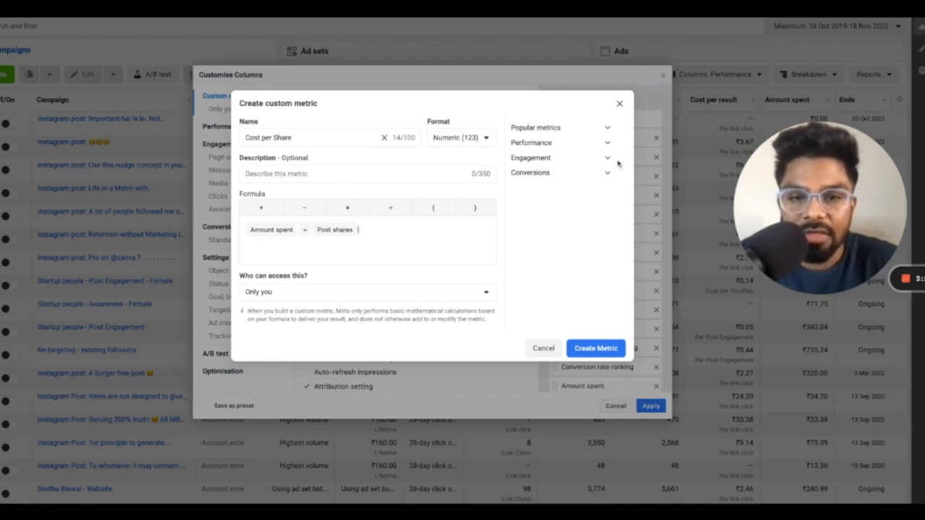
click(595, 347)
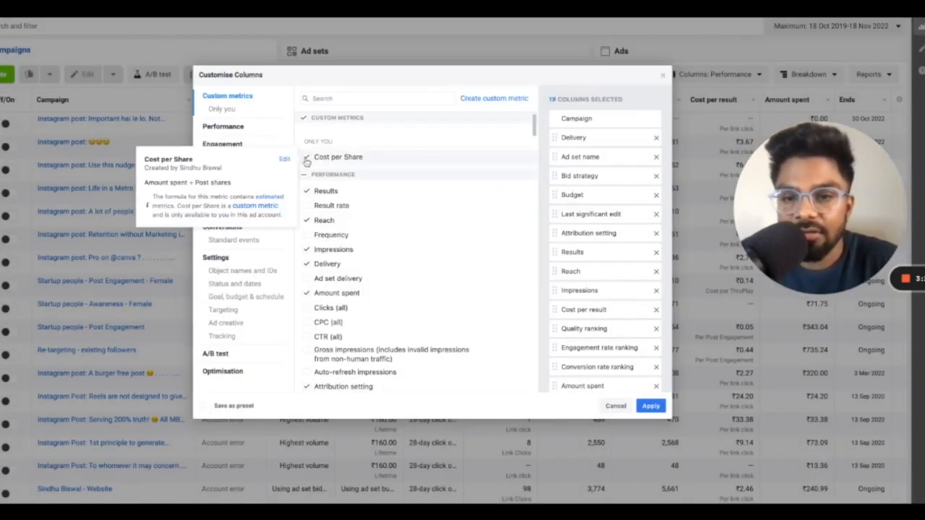
Apply the custom column set to the table and start a new campaign via + Create
click(651, 405)
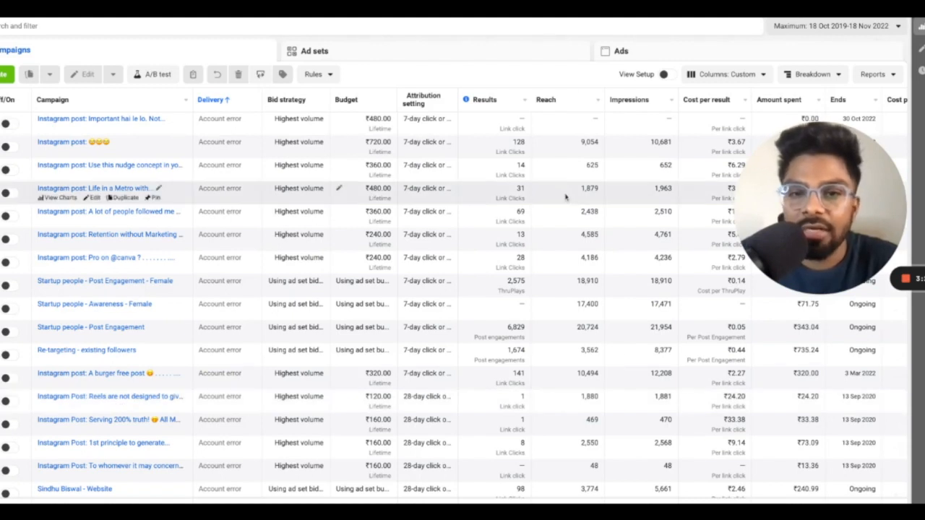
mouse_move(427, 165)
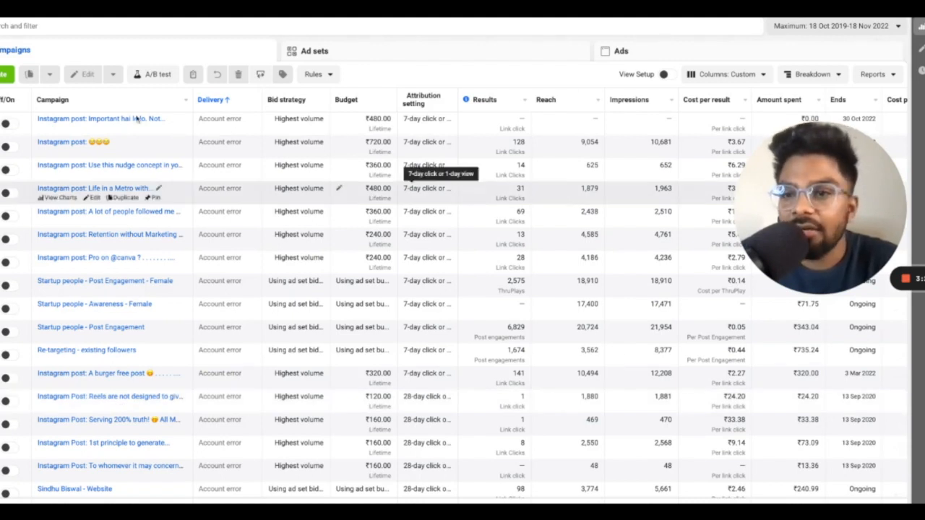
click(6, 76)
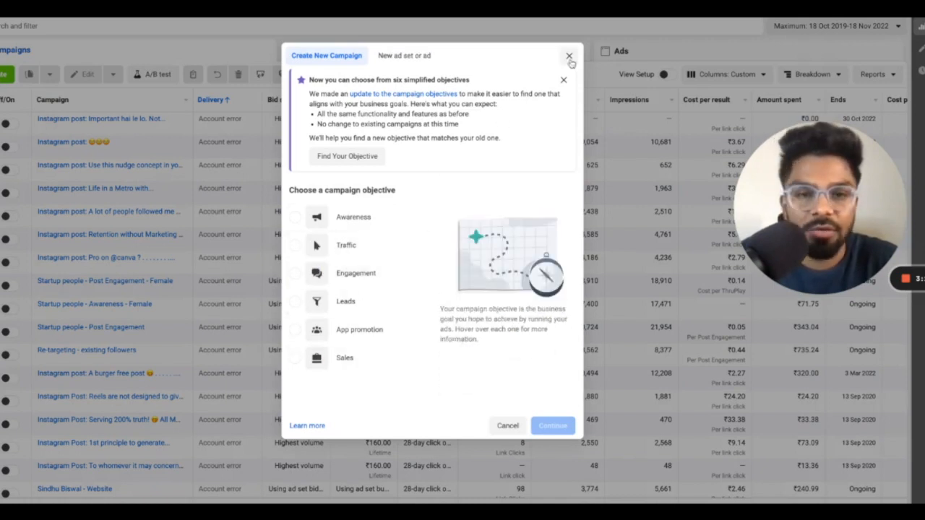
Close the Create New Campaign dialog and select the emoji Instagram post campaign
click(569, 55)
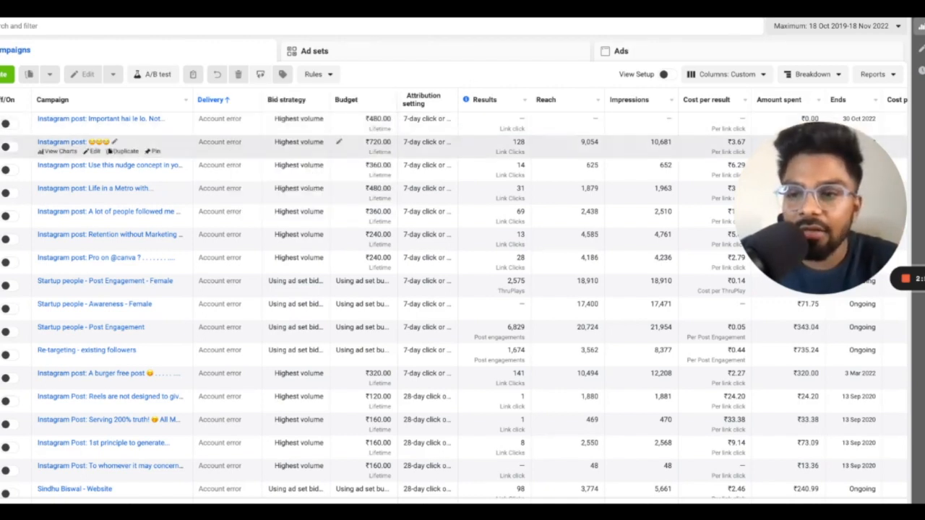
click(11, 146)
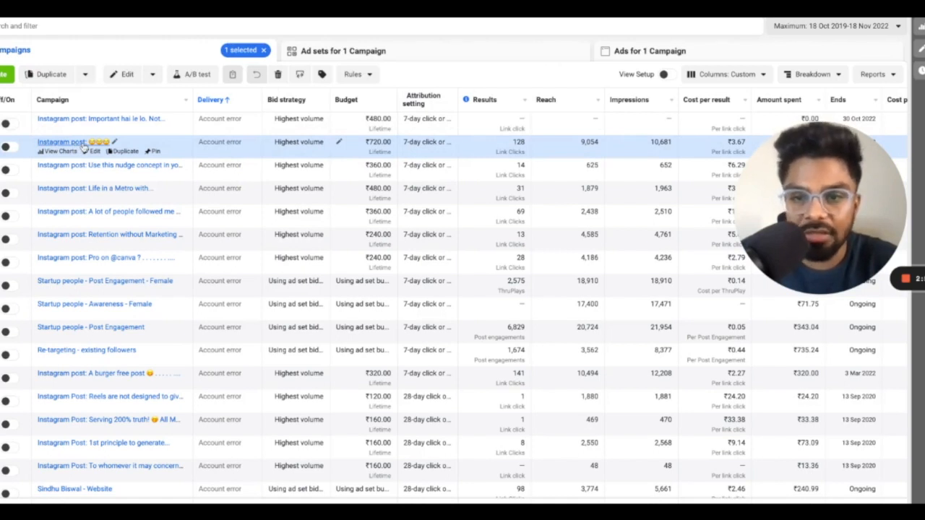
mouse_move(273, 162)
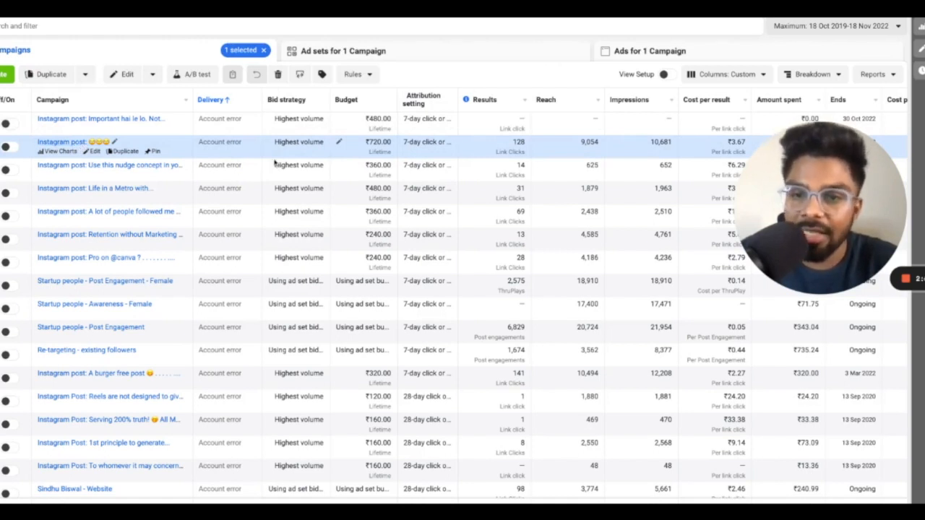
mouse_move(109, 164)
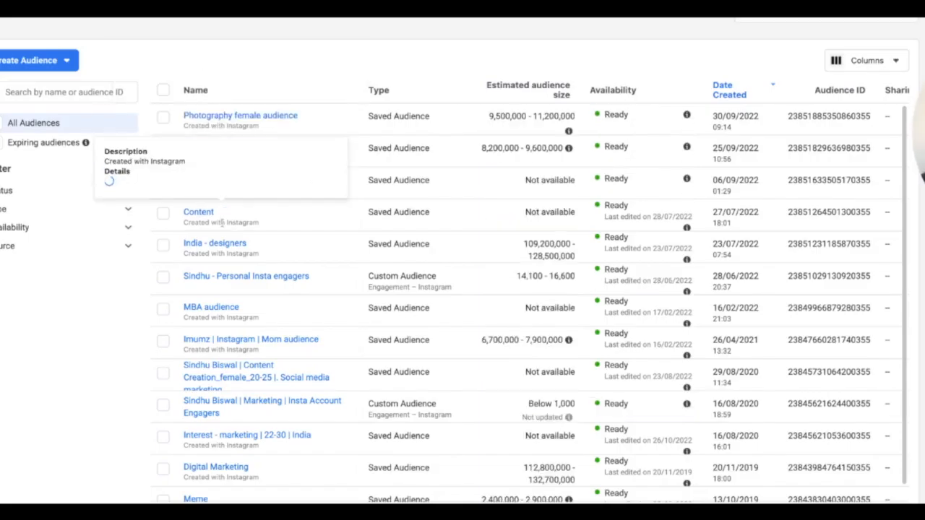
View the Content audience summary and scroll to its exclusion of Personal Insta engagers
click(198, 211)
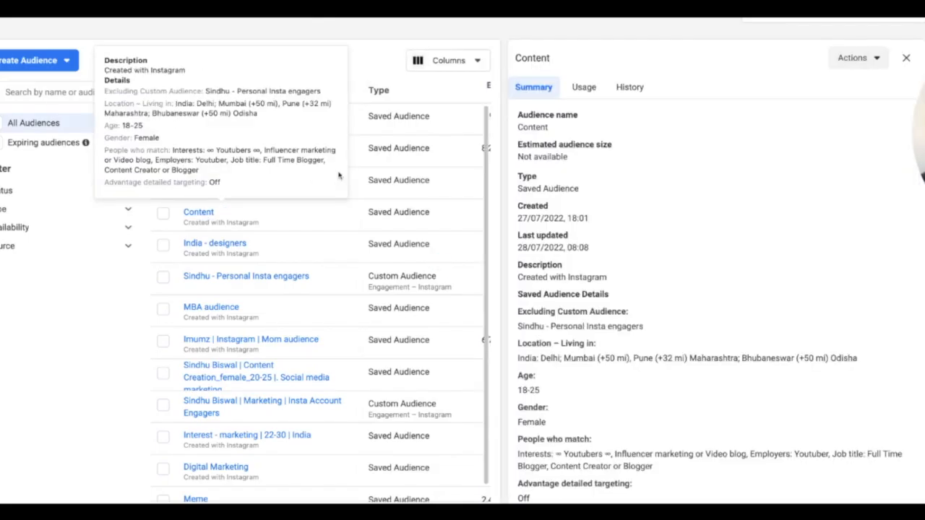
scroll(down, 3)
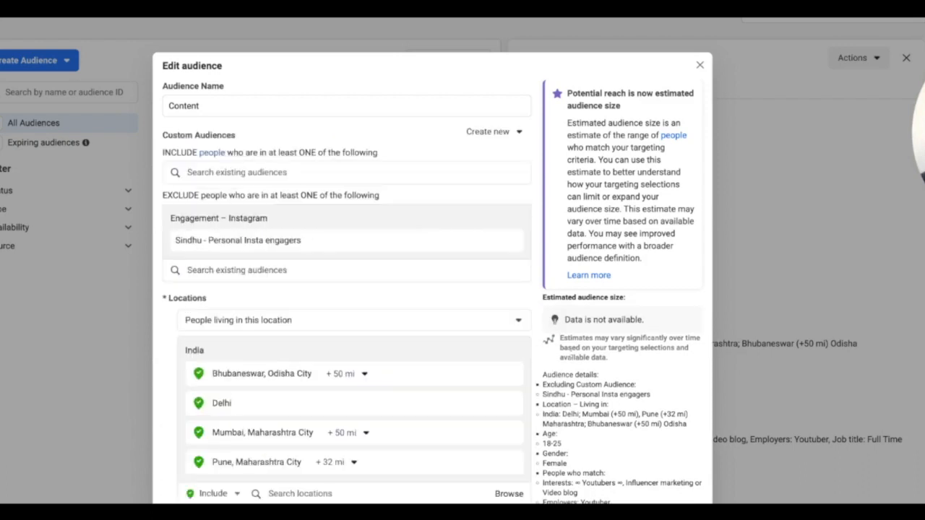
In the Content audience editor, bring up the Create new menu offering Custom or Lookalike Audience
scroll(down, 3)
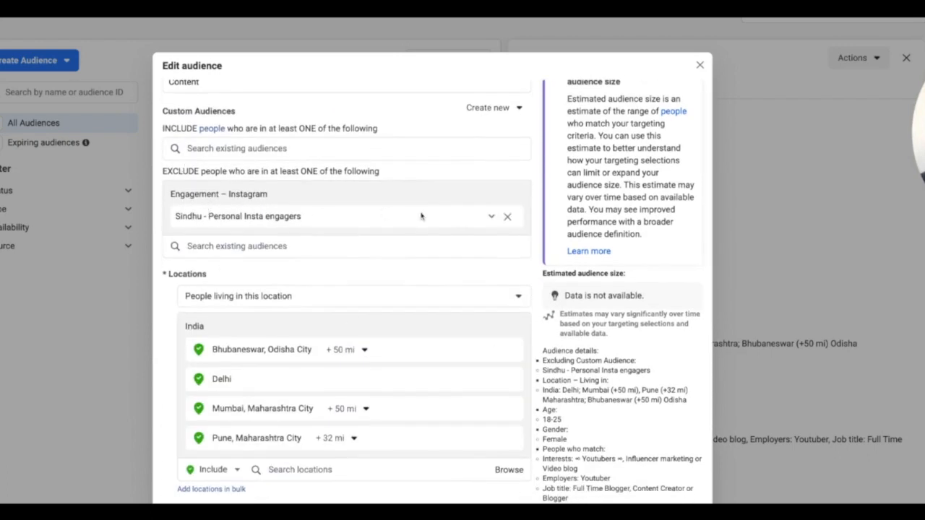
mouse_move(516, 188)
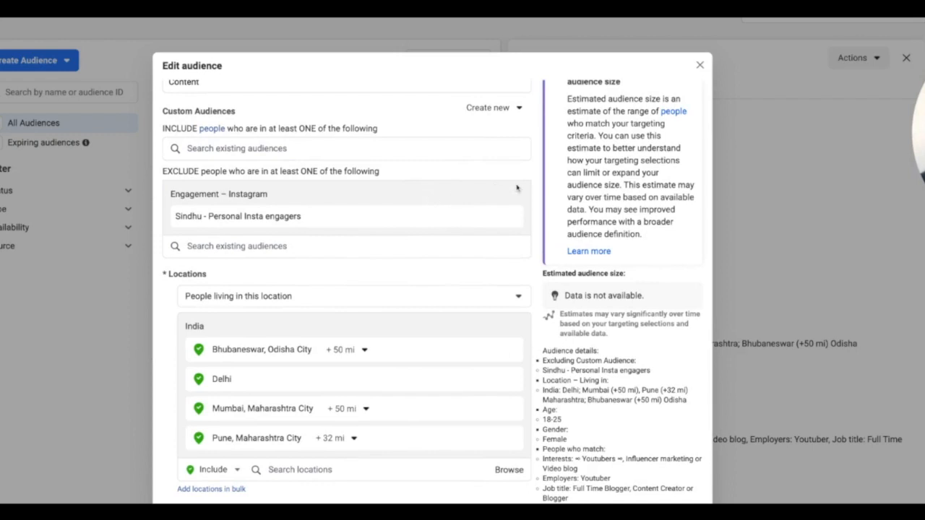
mouse_move(528, 185)
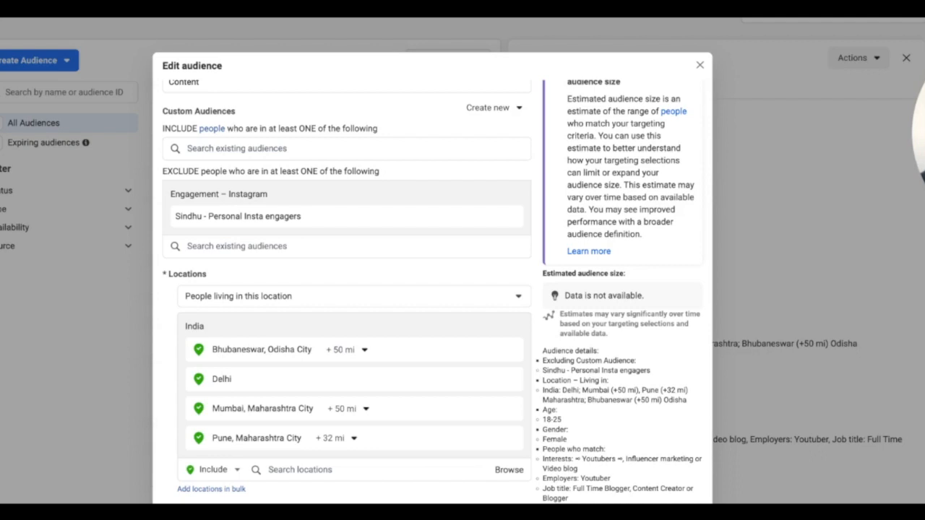
mouse_move(538, 182)
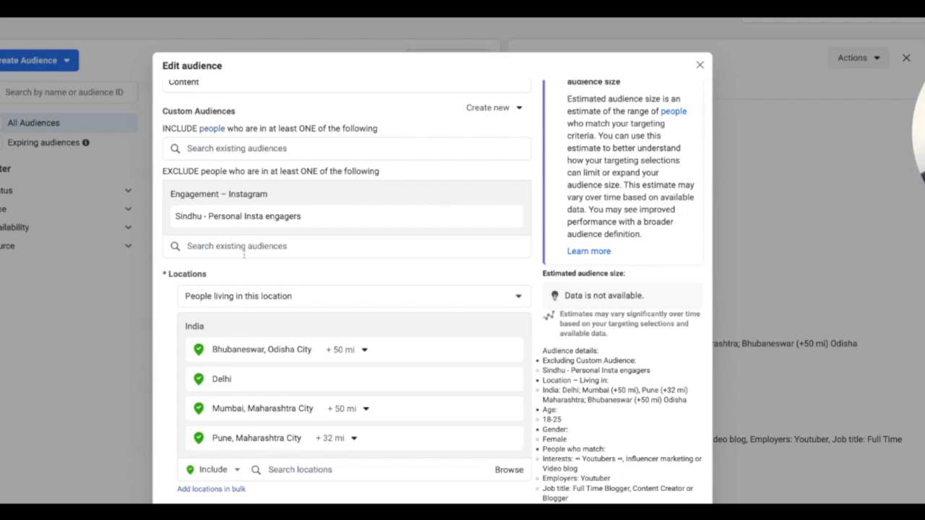
scroll(up, 3)
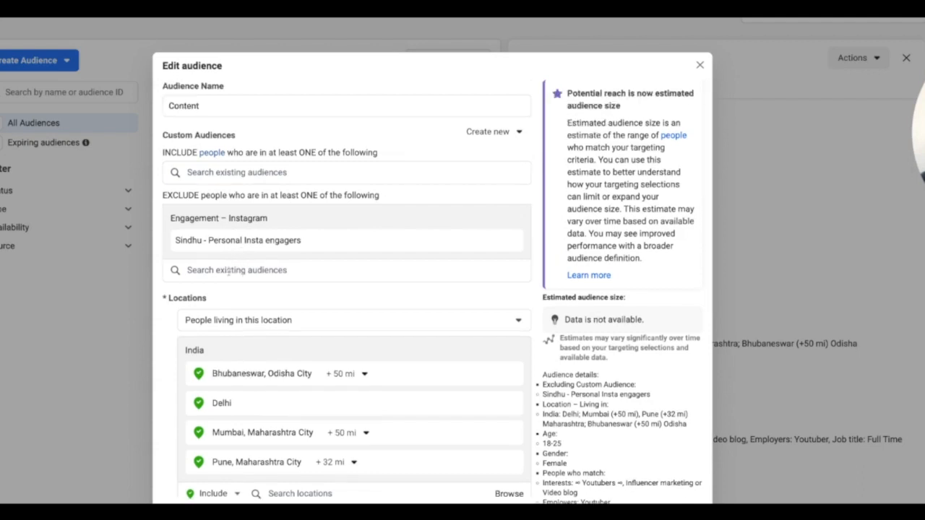
click(490, 130)
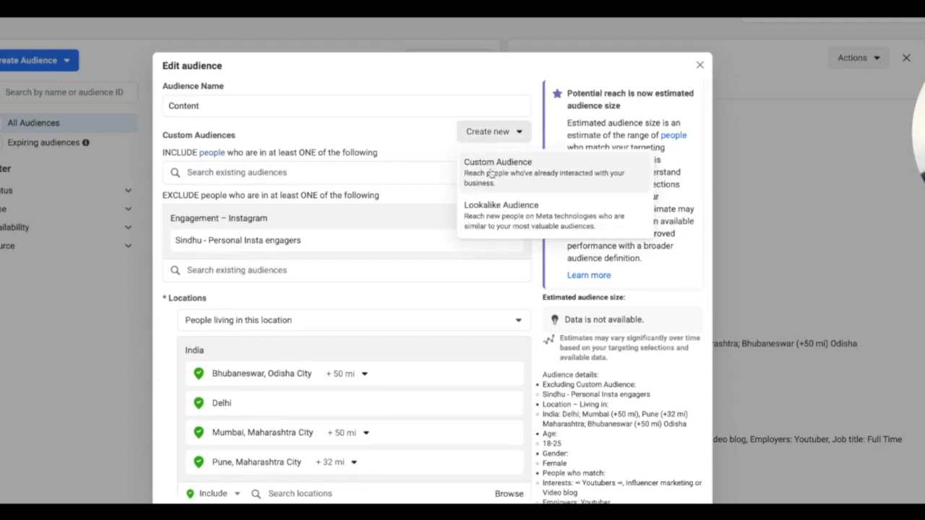
click(497, 162)
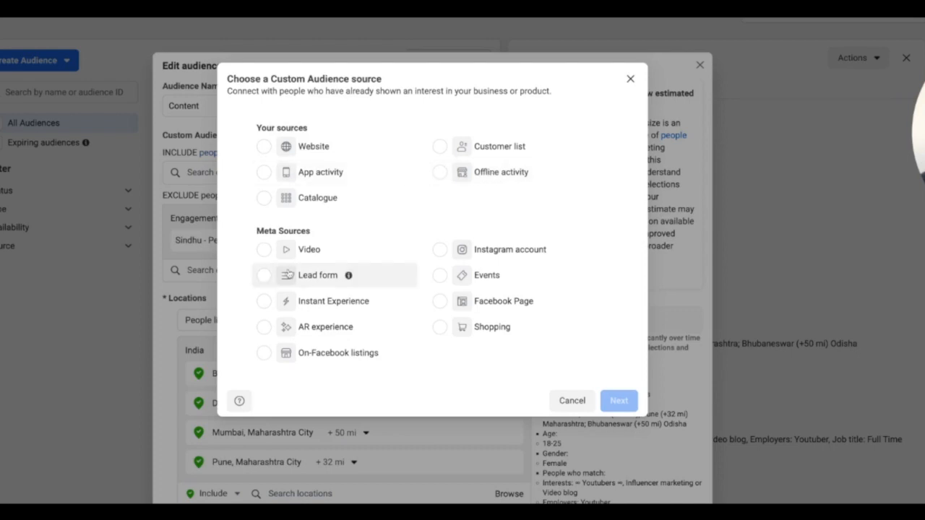
click(440, 248)
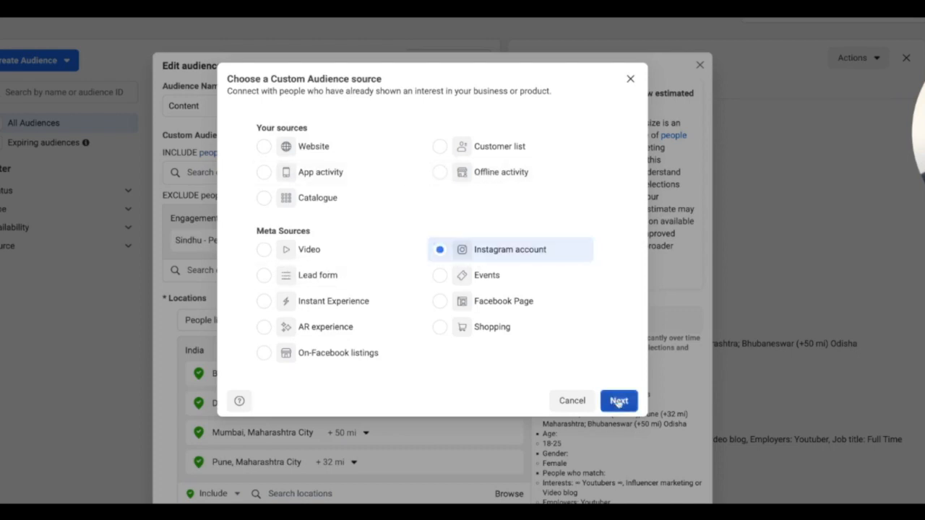
click(619, 400)
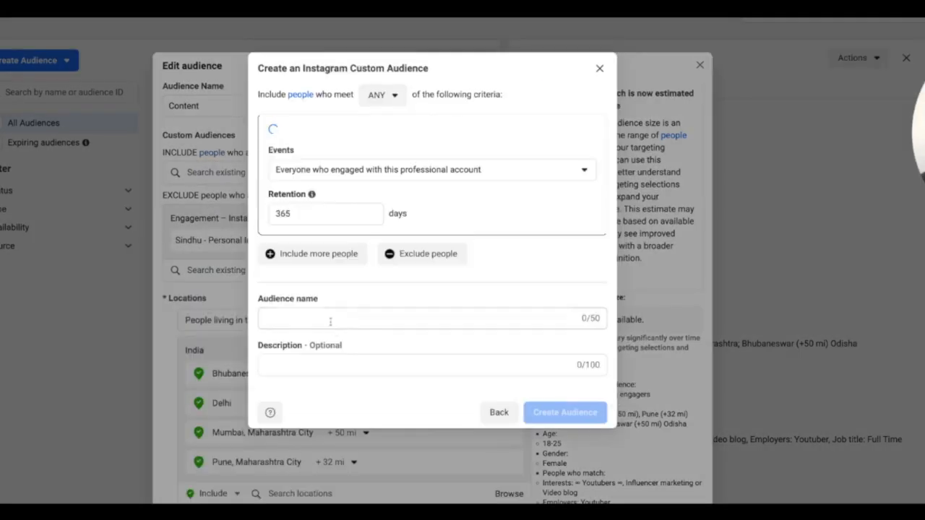
click(431, 169)
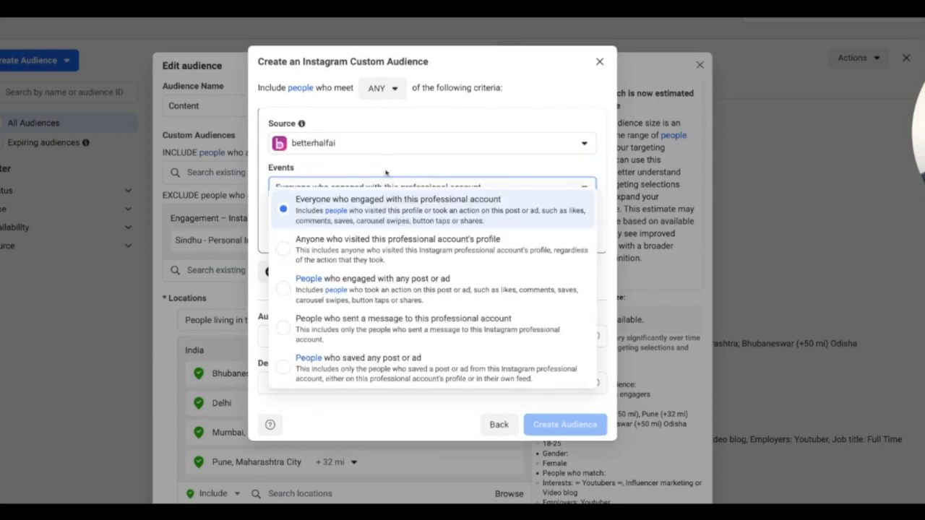
click(431, 143)
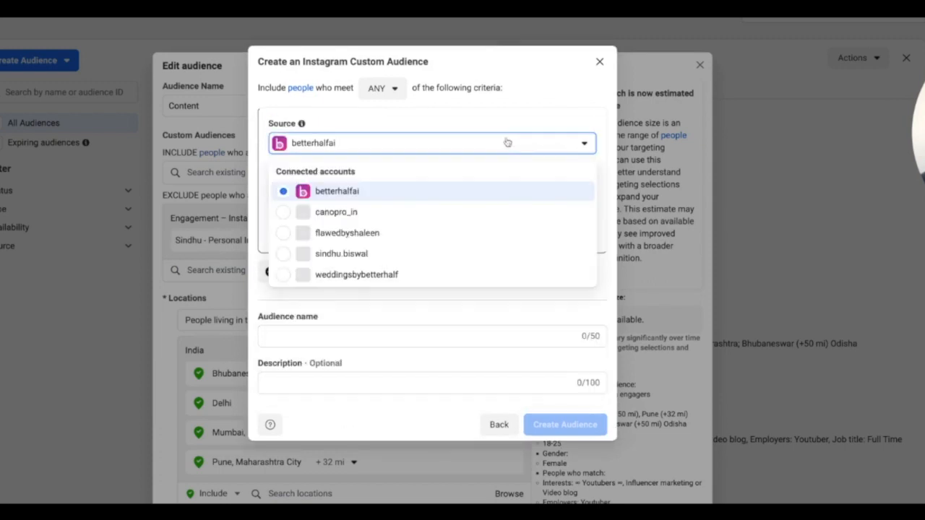
click(342, 254)
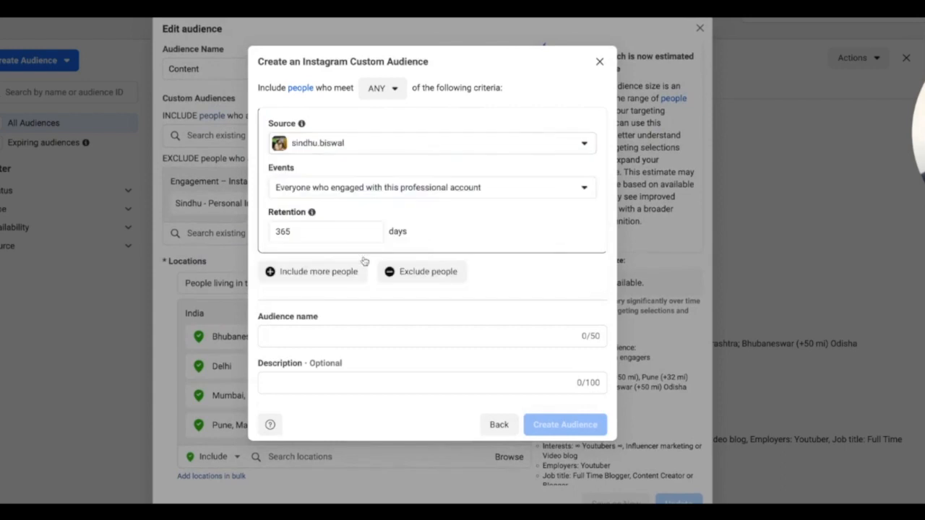
mouse_move(365, 288)
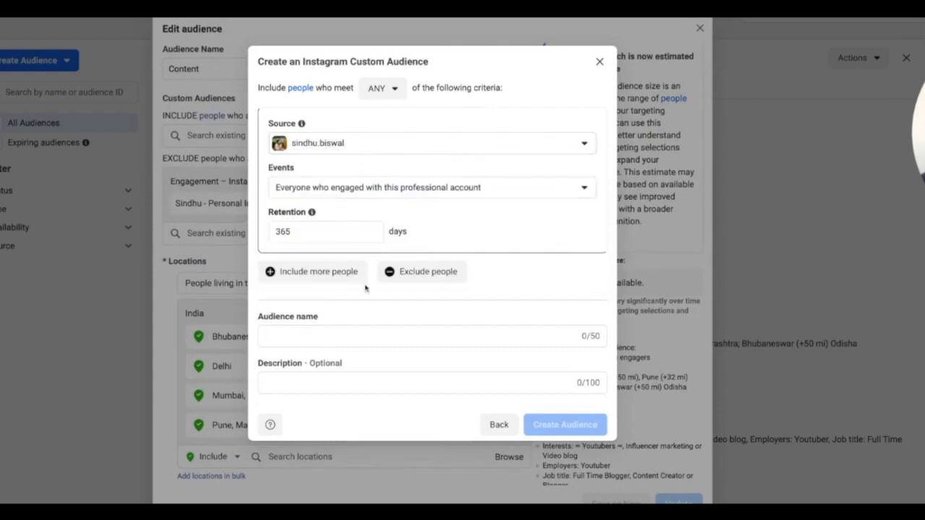
mouse_move(668, 58)
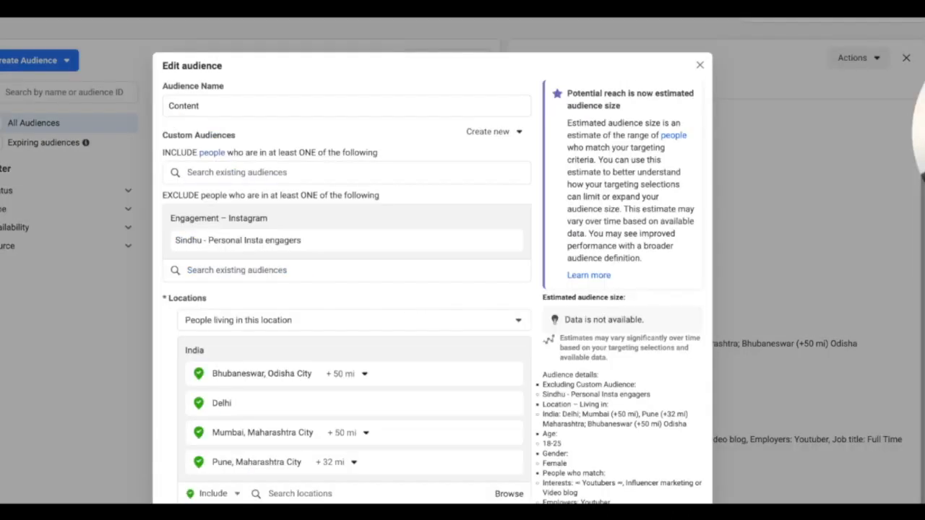
mouse_move(182, 269)
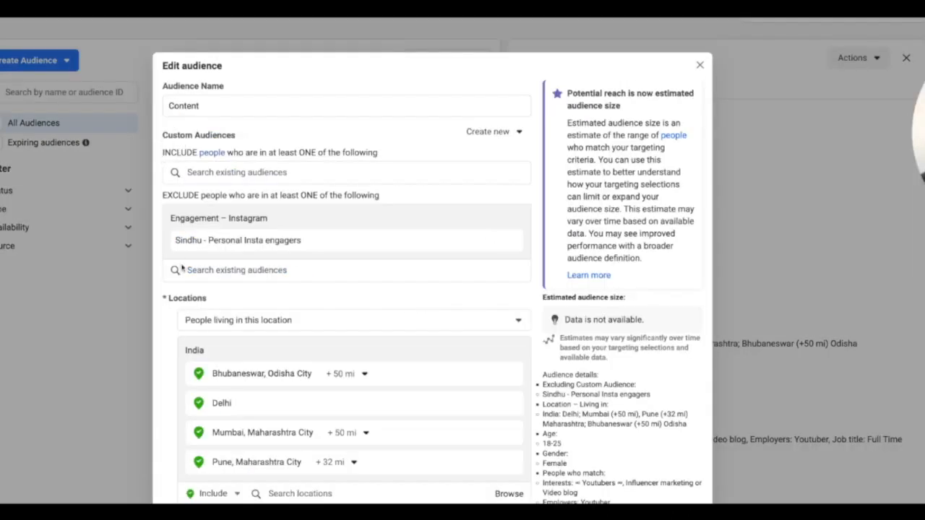
Browse the Exclude audience list without adding one, then close the Edit audience dialog
click(345, 270)
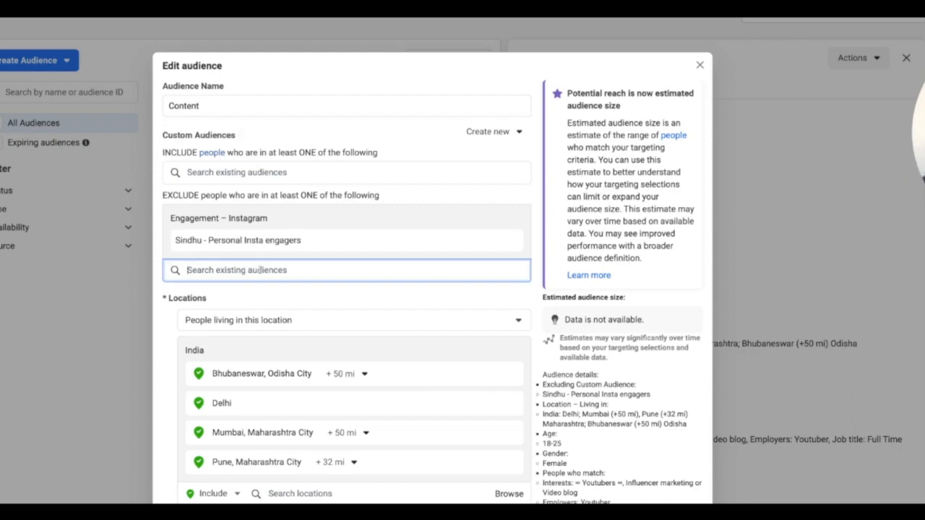
click(346, 270)
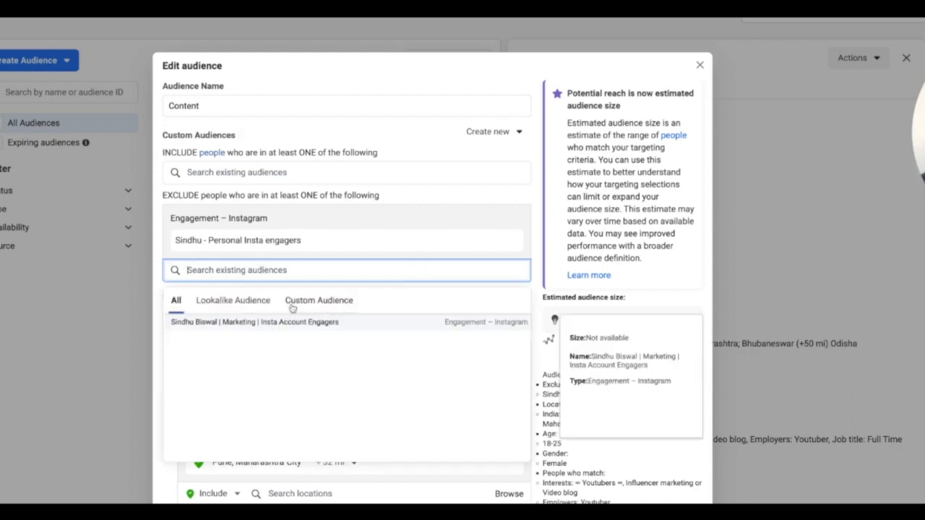
click(318, 300)
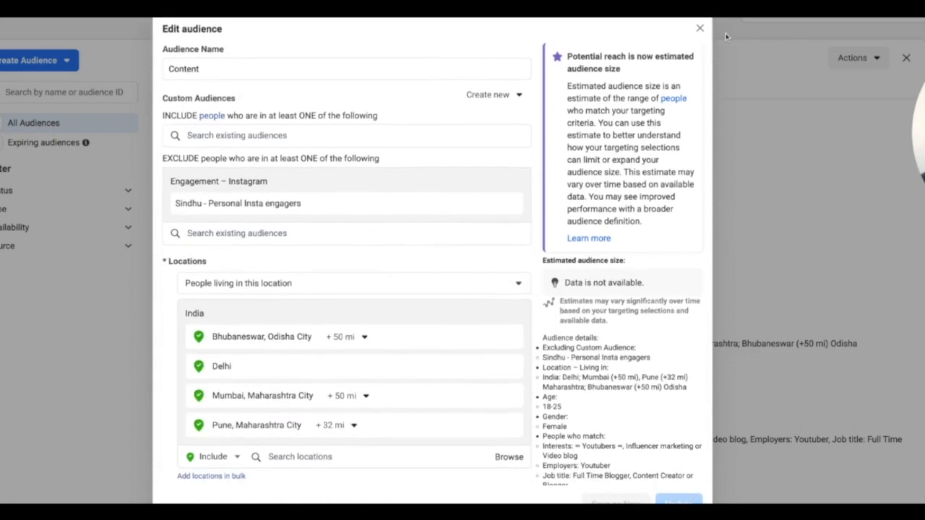
click(700, 29)
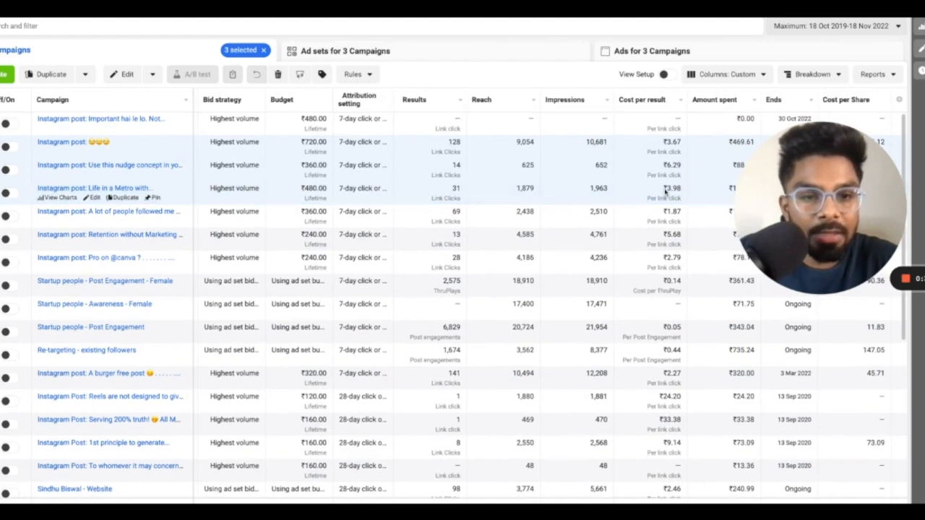
mouse_move(109, 165)
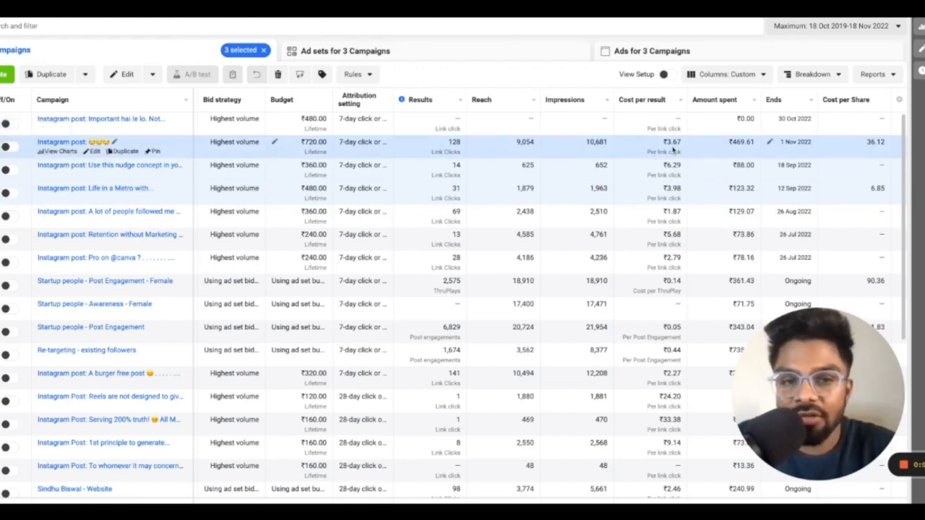
mouse_move(822, 149)
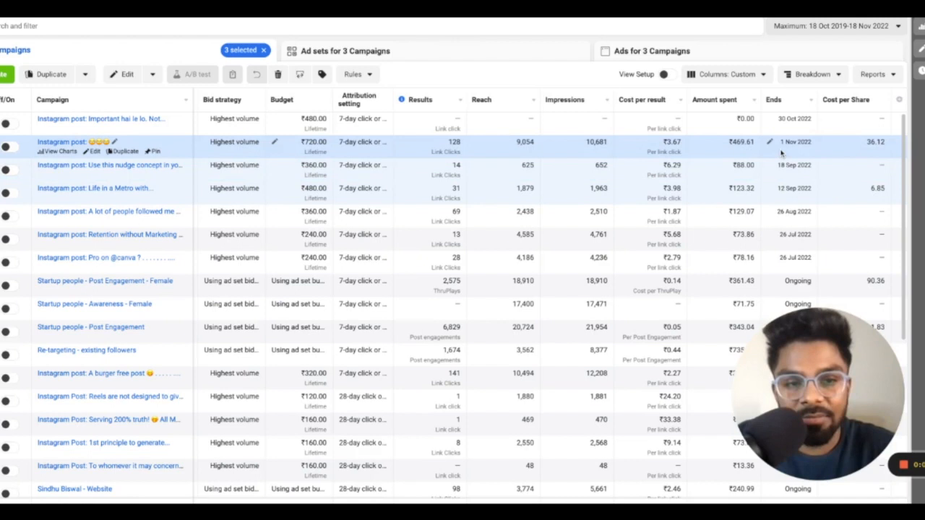
mouse_move(788, 187)
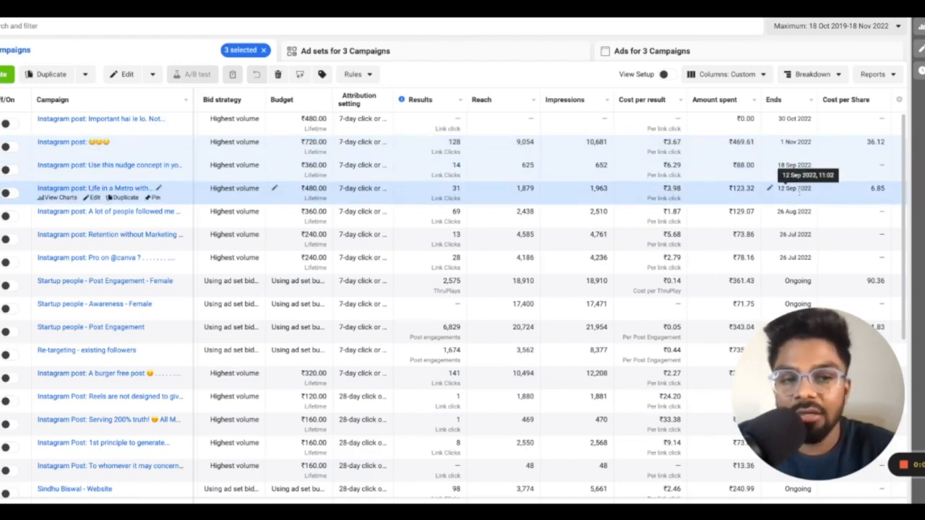